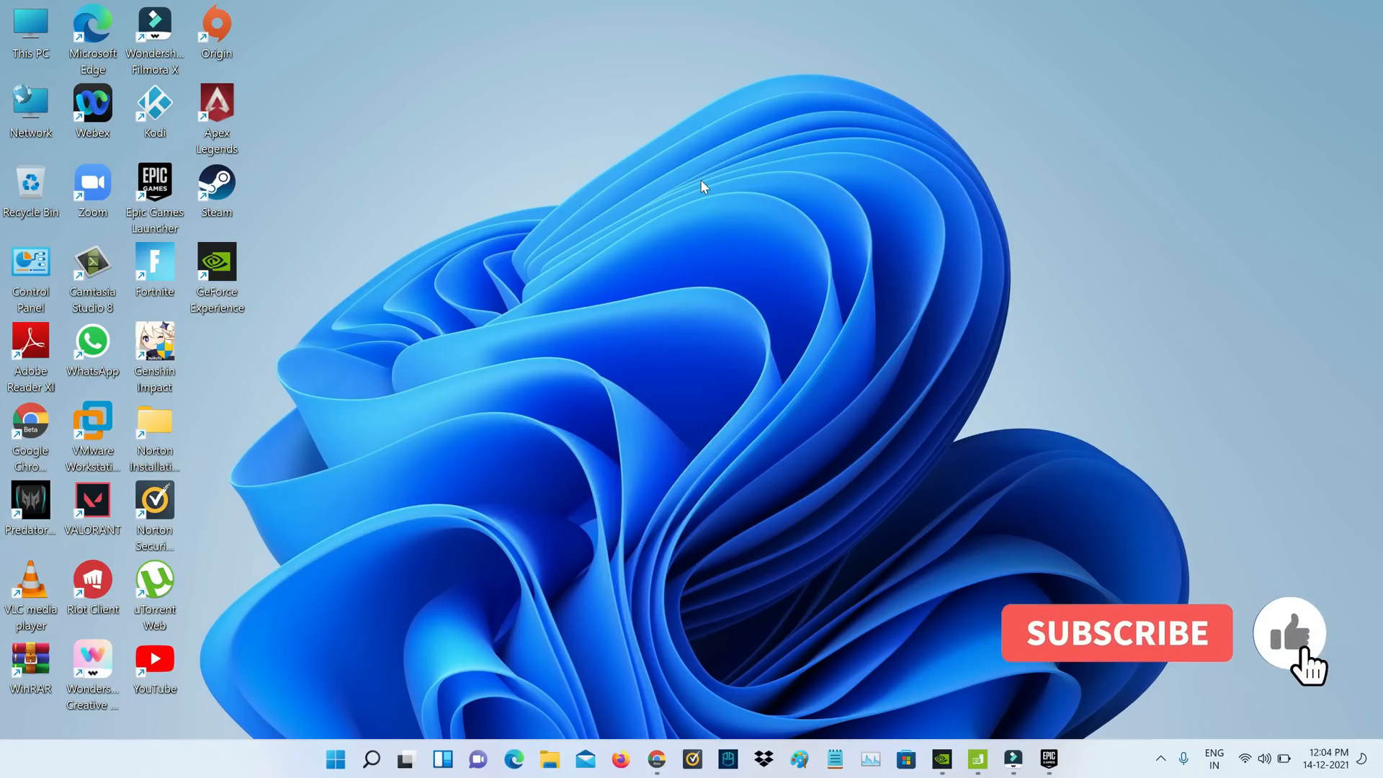
{"action": "mouse_move", "coordinate": [1191, 663]}
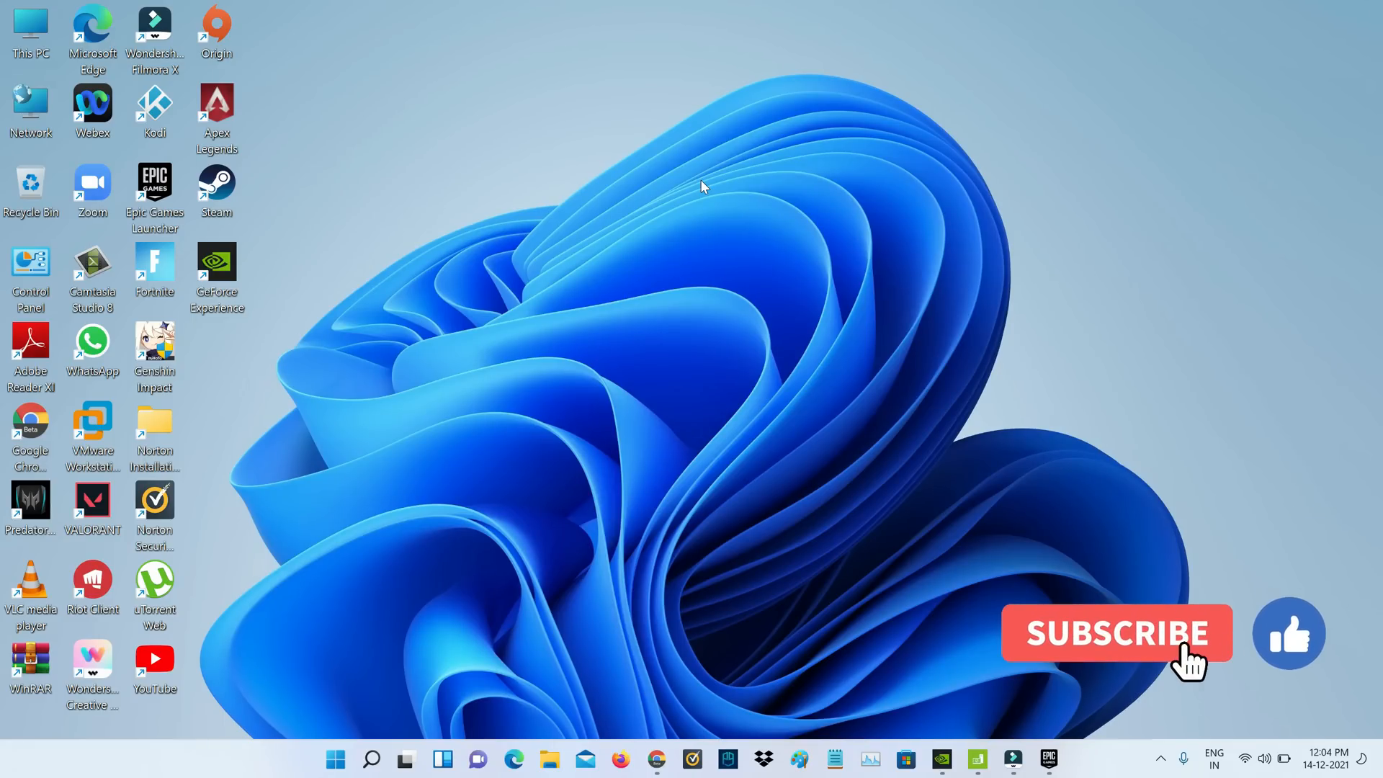
- Reach the %localappdata% folder via the Run prompt after checking running processes
{"action": "left_click", "coordinate": [1115, 632]}
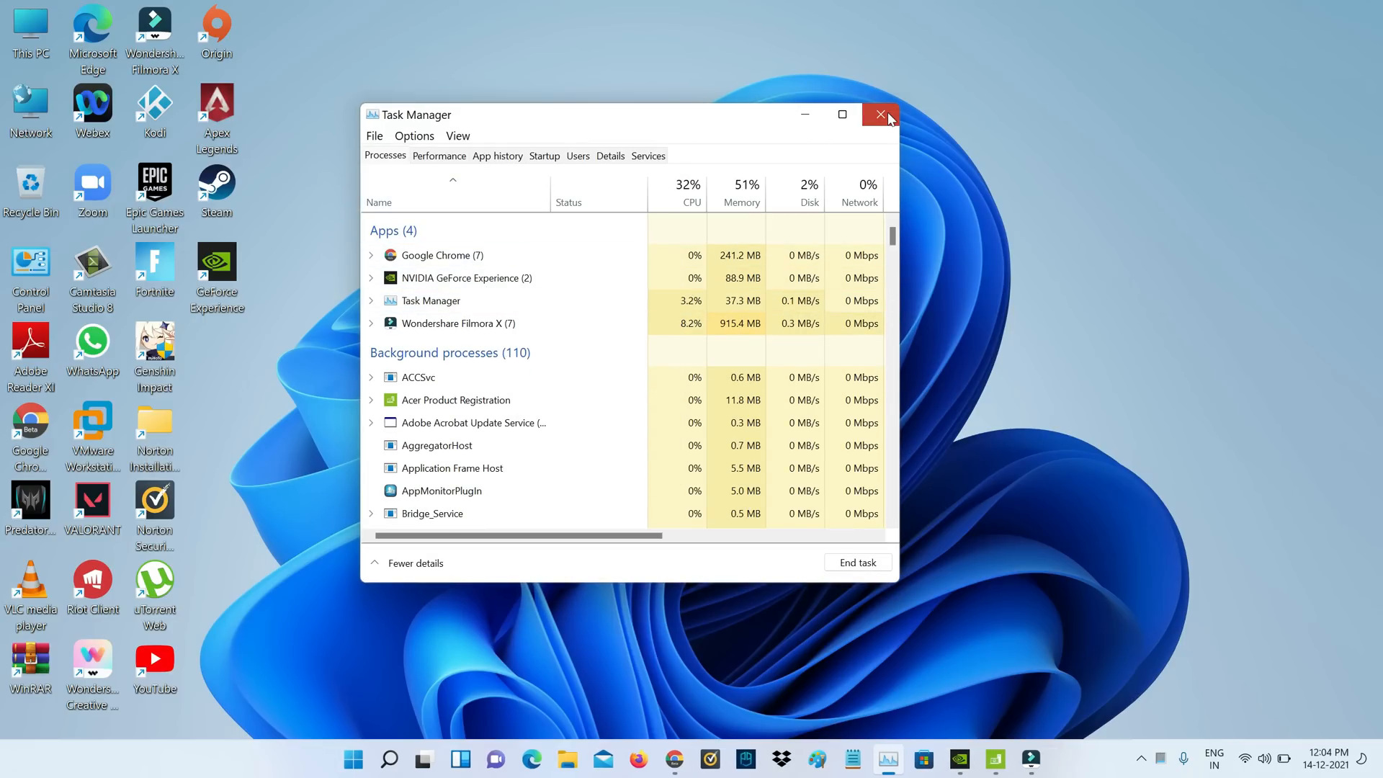
{"action": "left_click", "coordinate": [879, 115]}
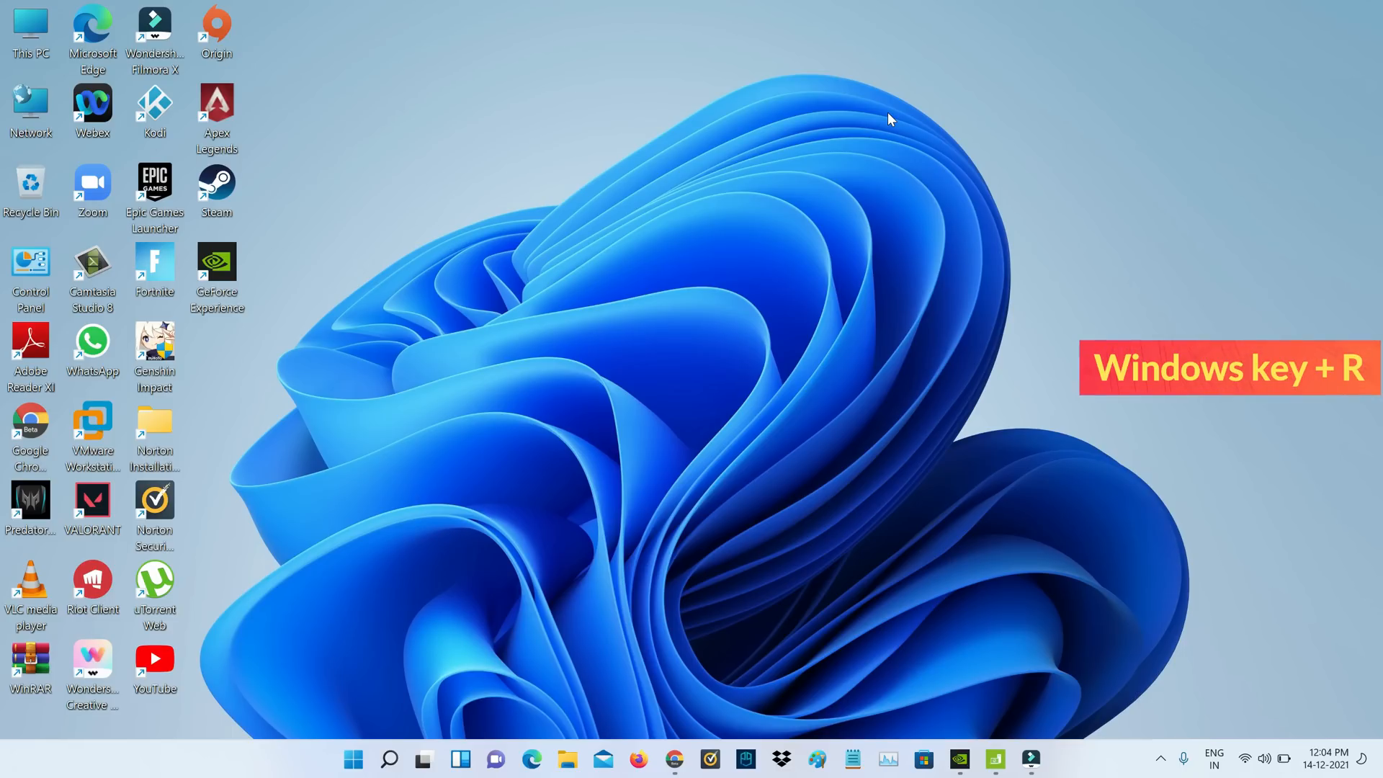
{"action": "key", "text": "win+r"}
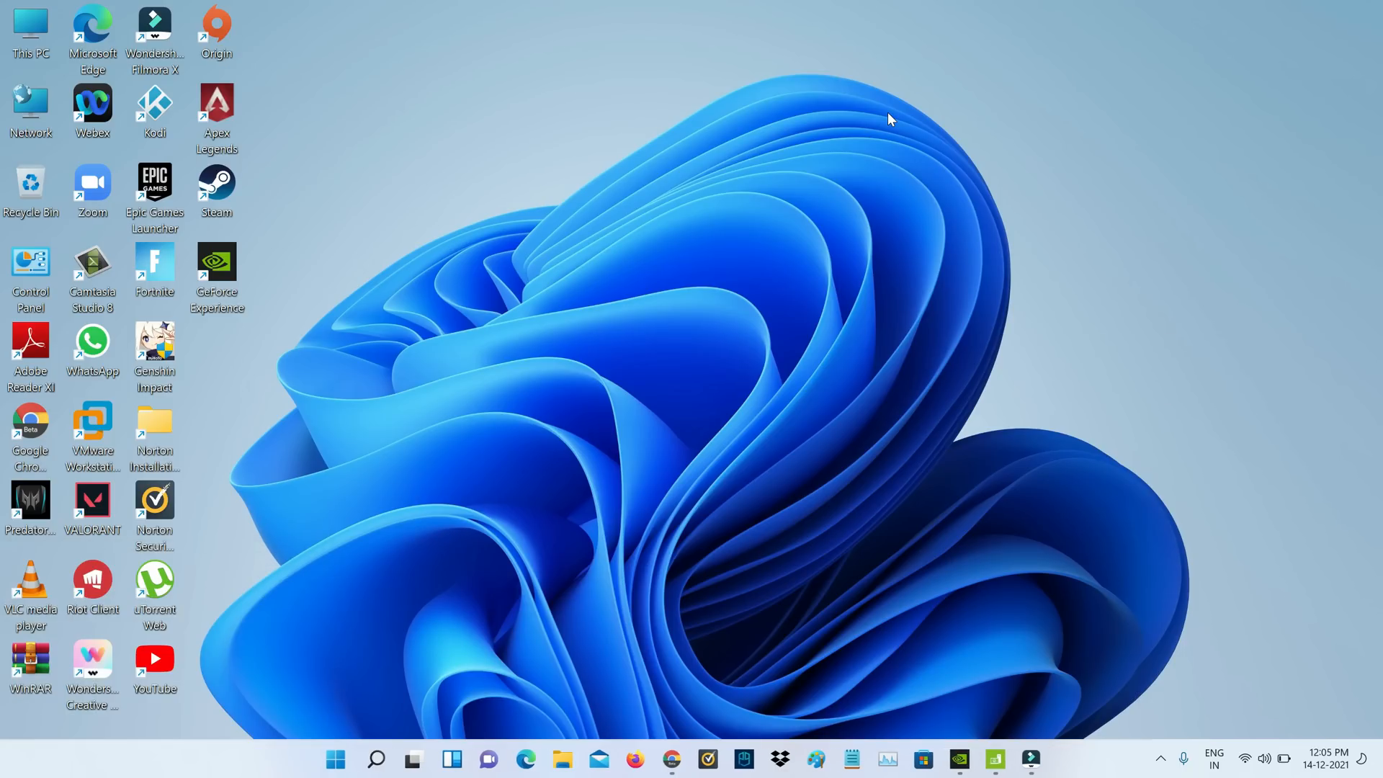
{"action": "left_click", "coordinate": [567, 759]}
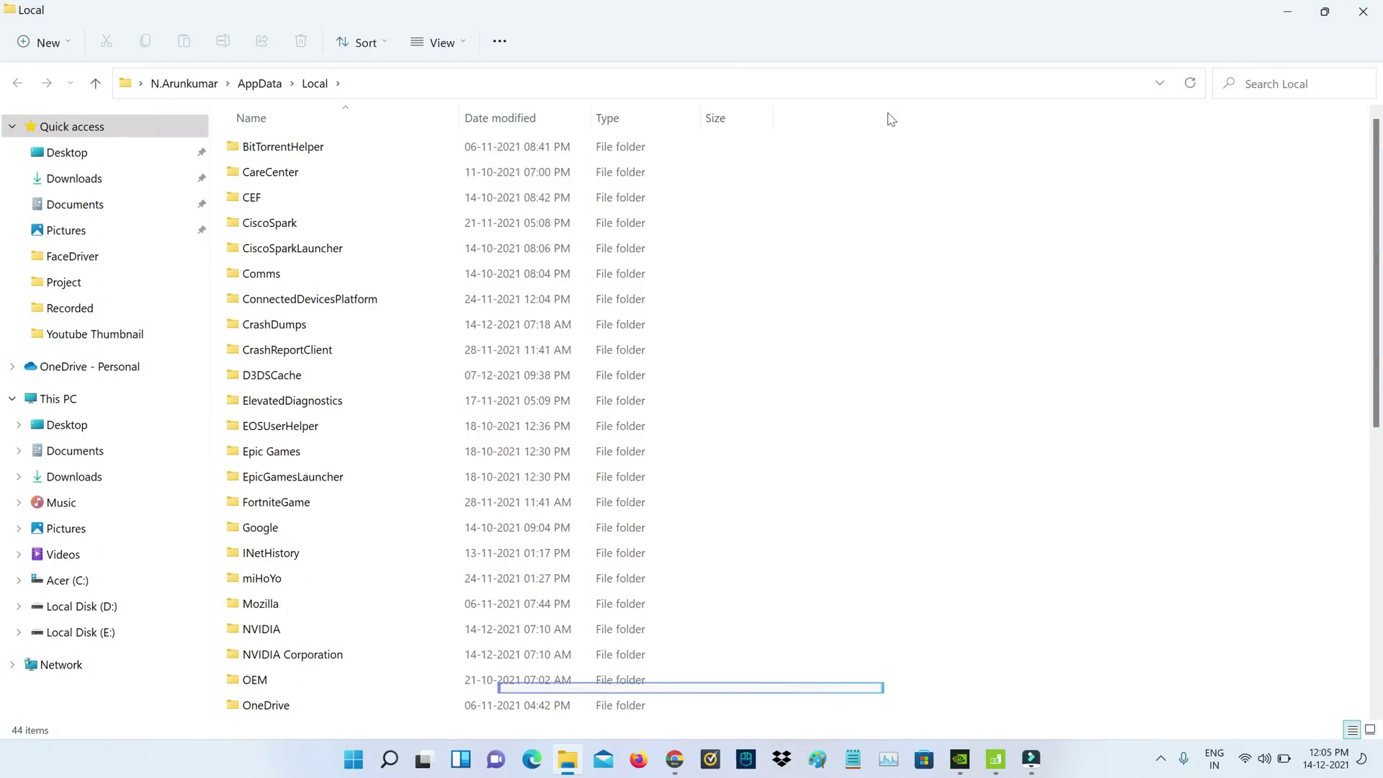
{"action": "left_click", "coordinate": [285, 349]}
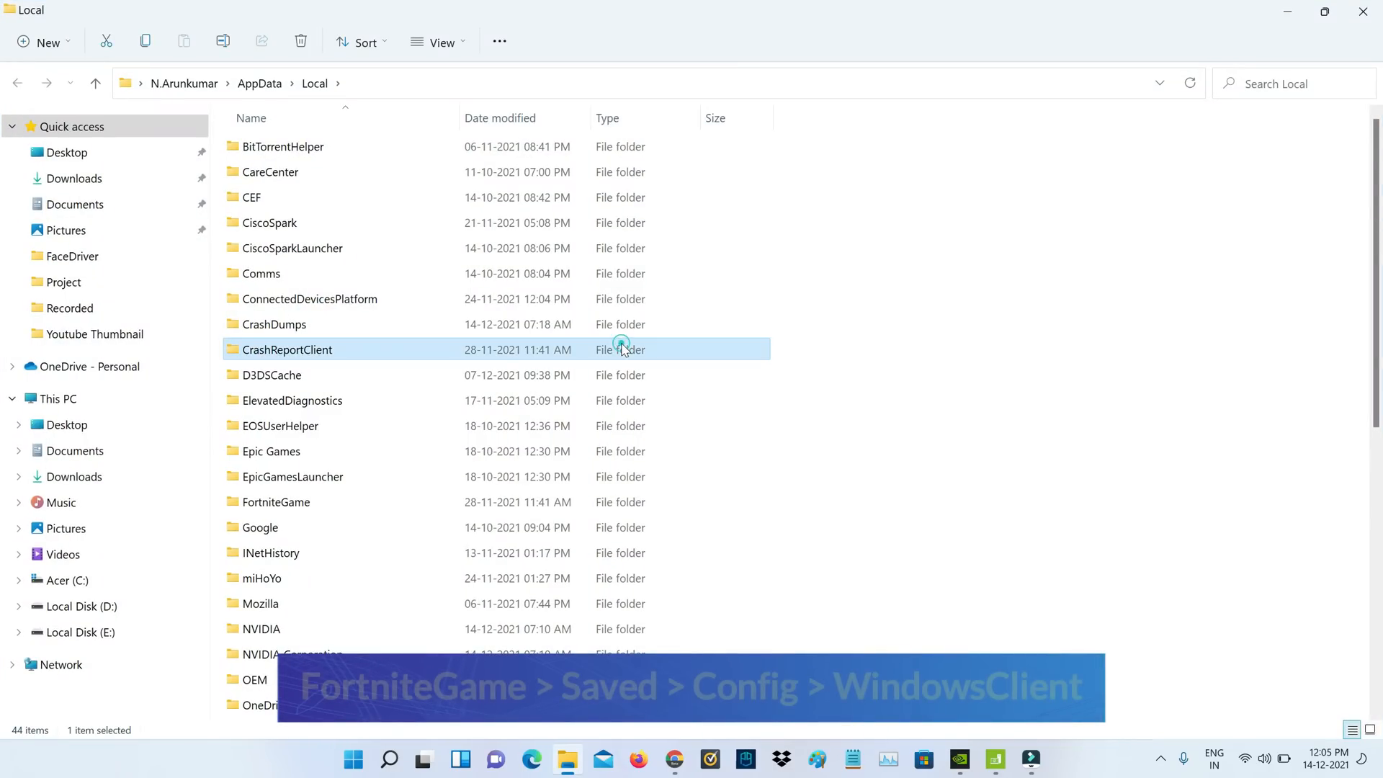
- Browse FortniteGame > Saved > Config > WindowsClient, clear it, and return to Saved
{"action": "double_click", "coordinate": [277, 501]}
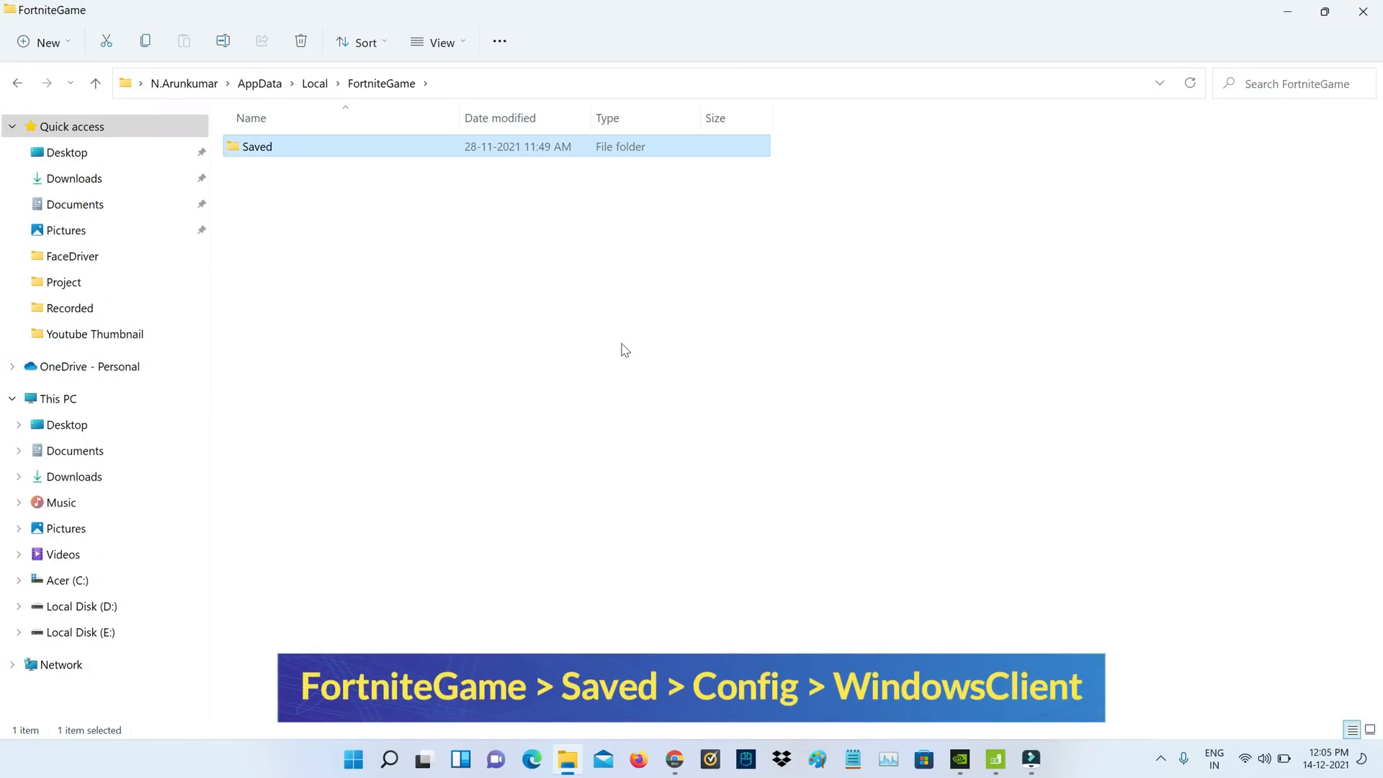
{"action": "double_click", "coordinate": [258, 147]}
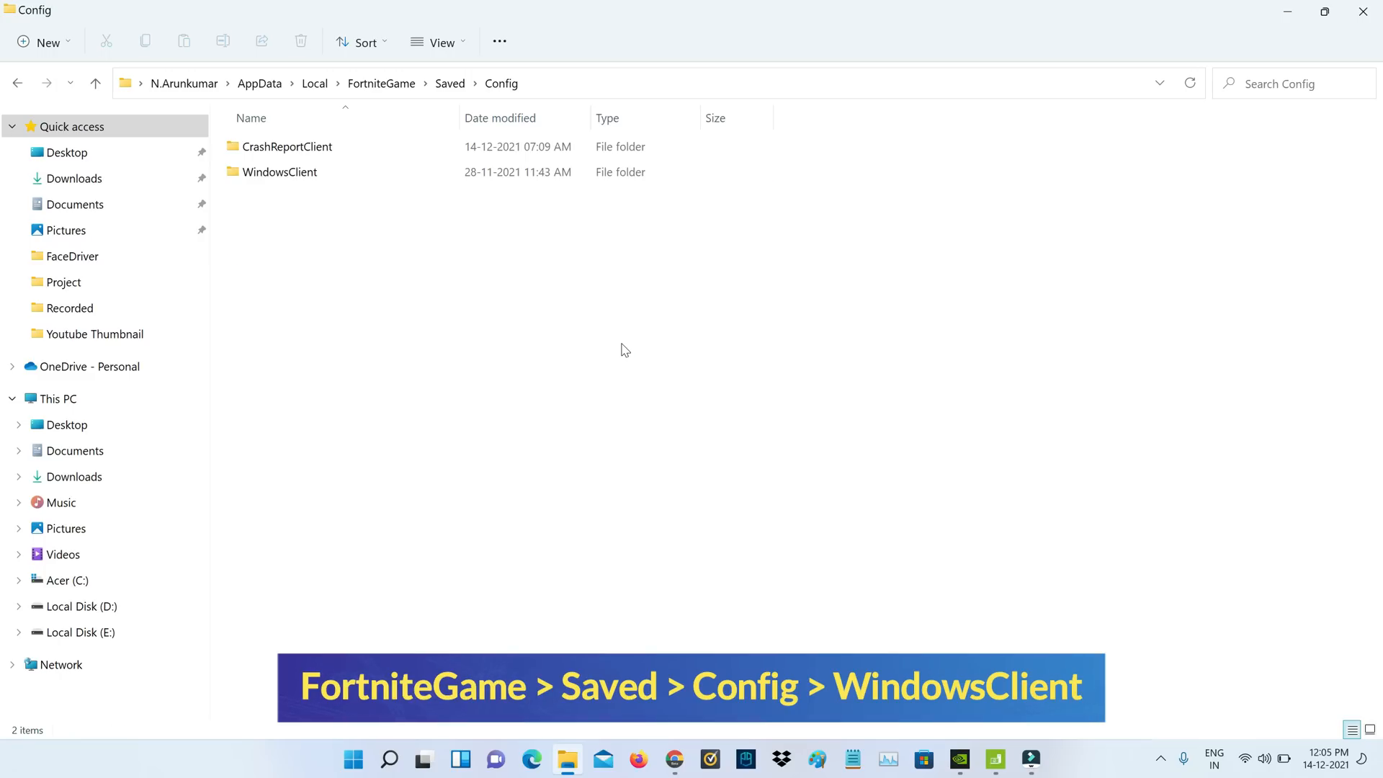
{"action": "double_click", "coordinate": [281, 171]}
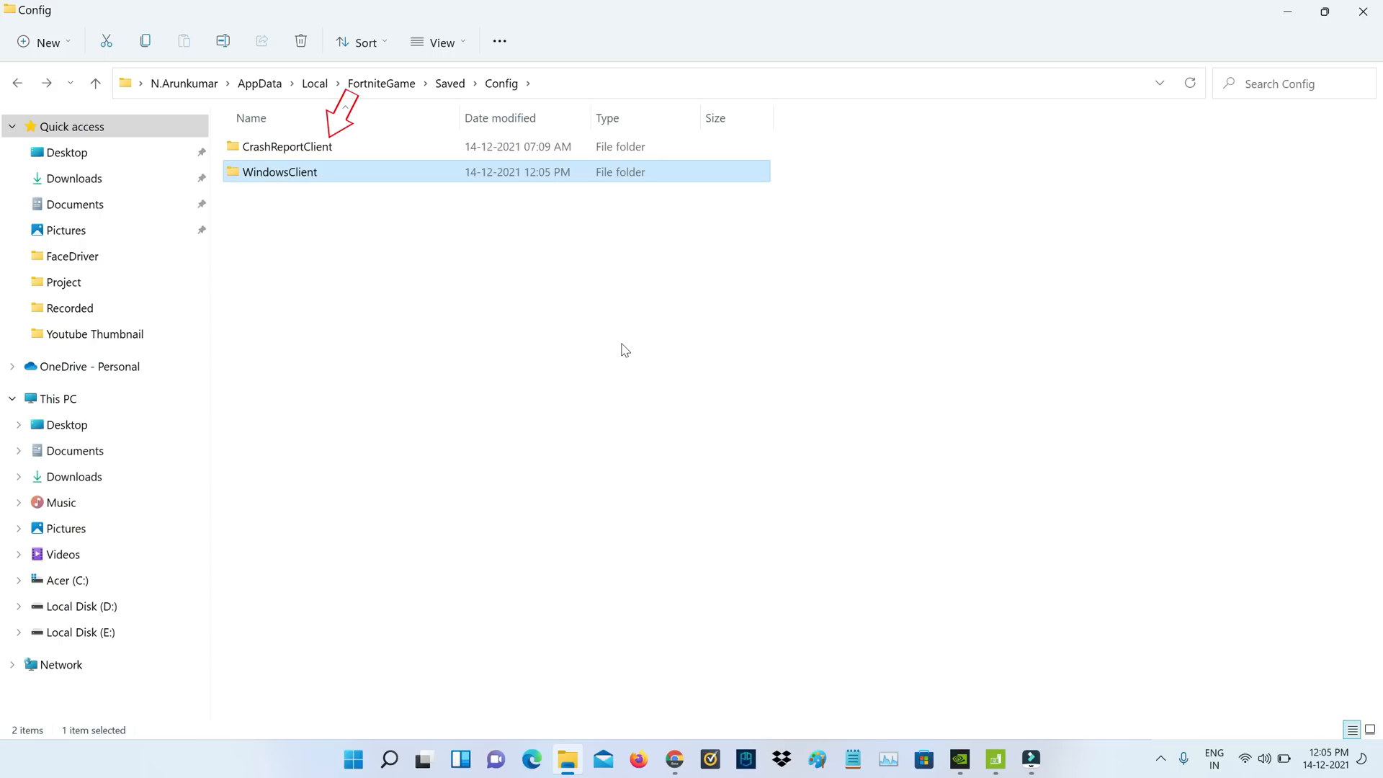
{"action": "double_click", "coordinate": [288, 147]}
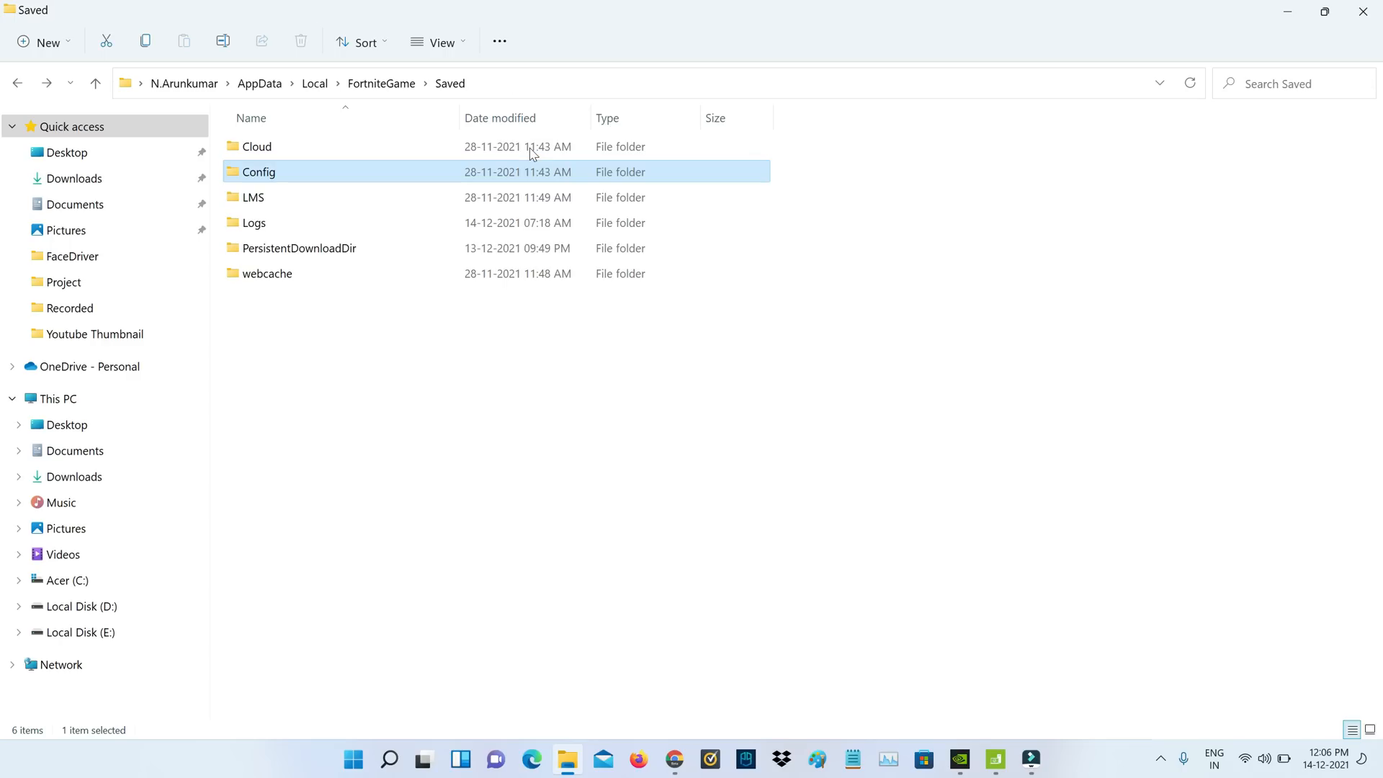
- Browse EpicGamesLauncher > Saved > Config and select all crash report folders
{"action": "left_click", "coordinate": [314, 83]}
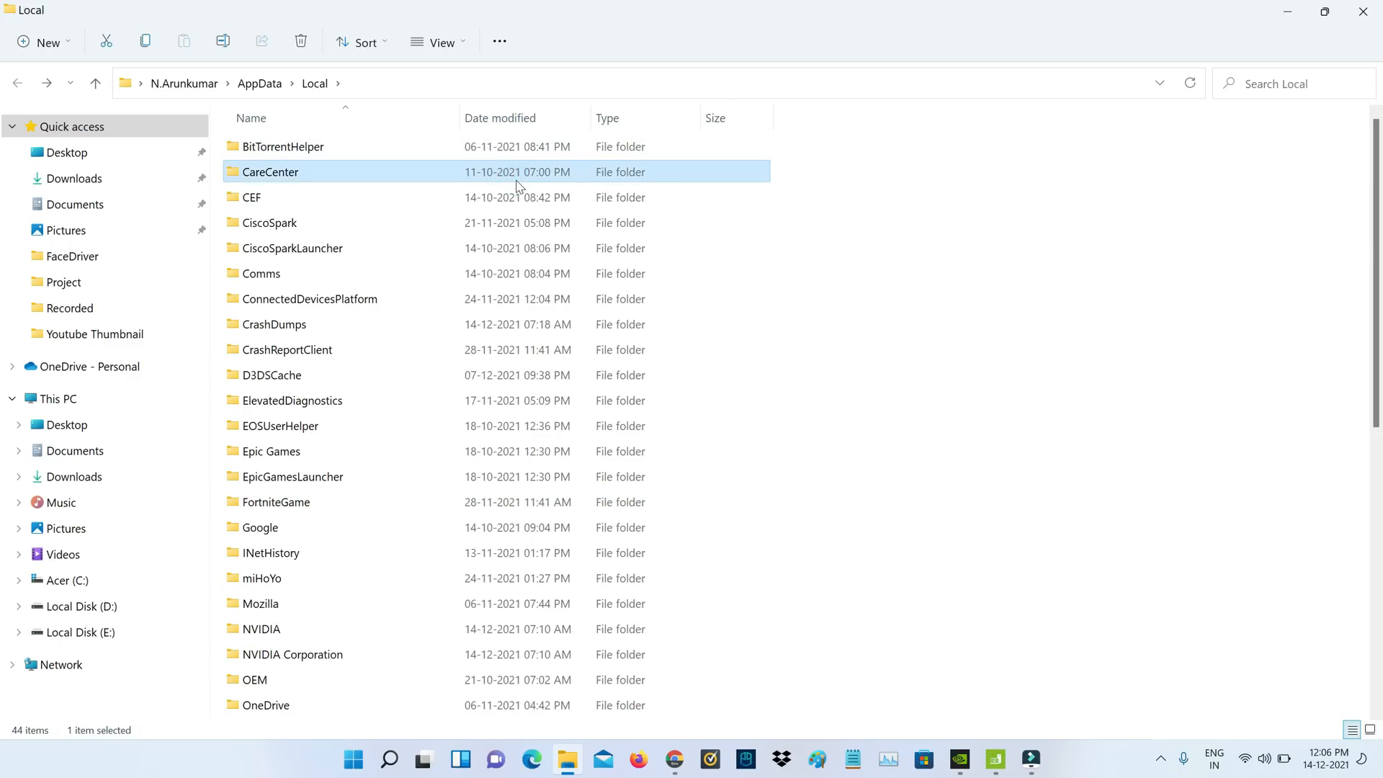
{"action": "left_click", "coordinate": [293, 476]}
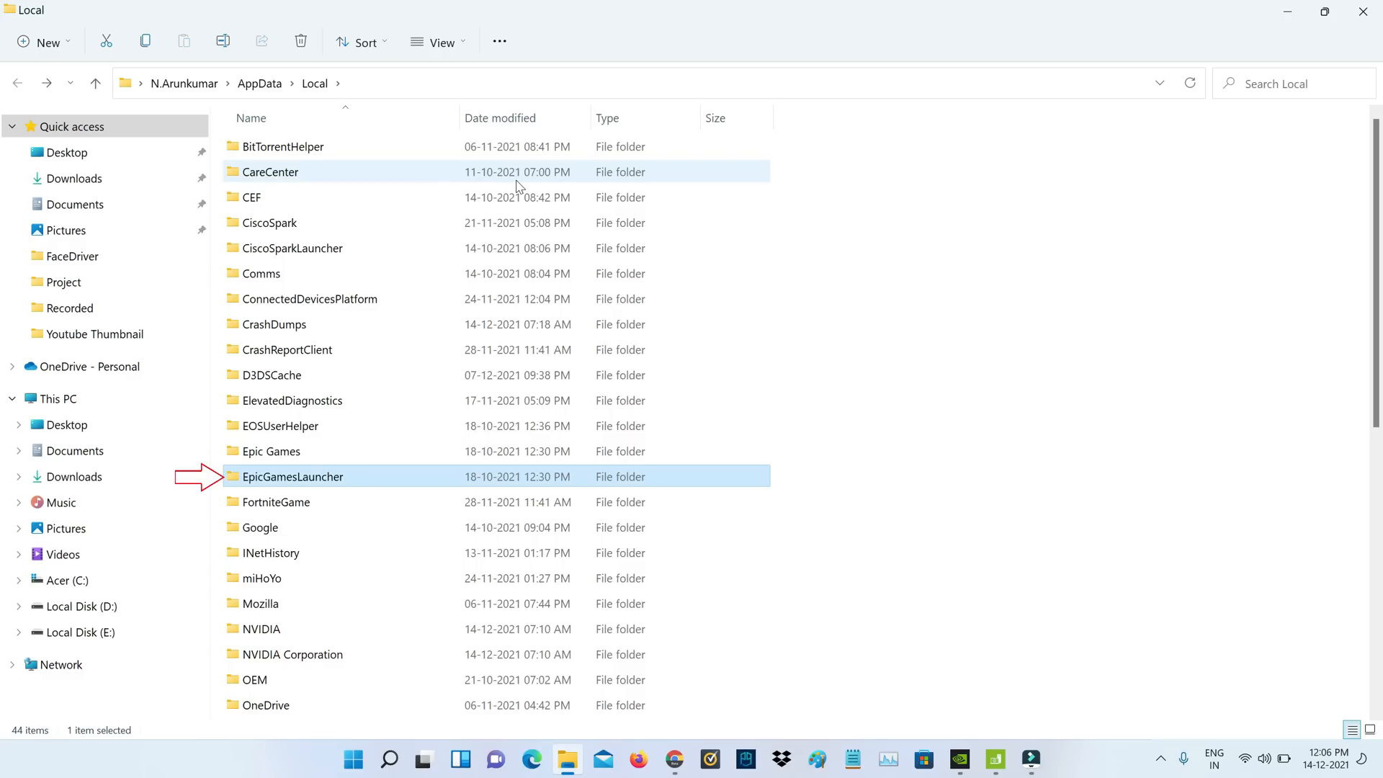
{"action": "double_click", "coordinate": [292, 477]}
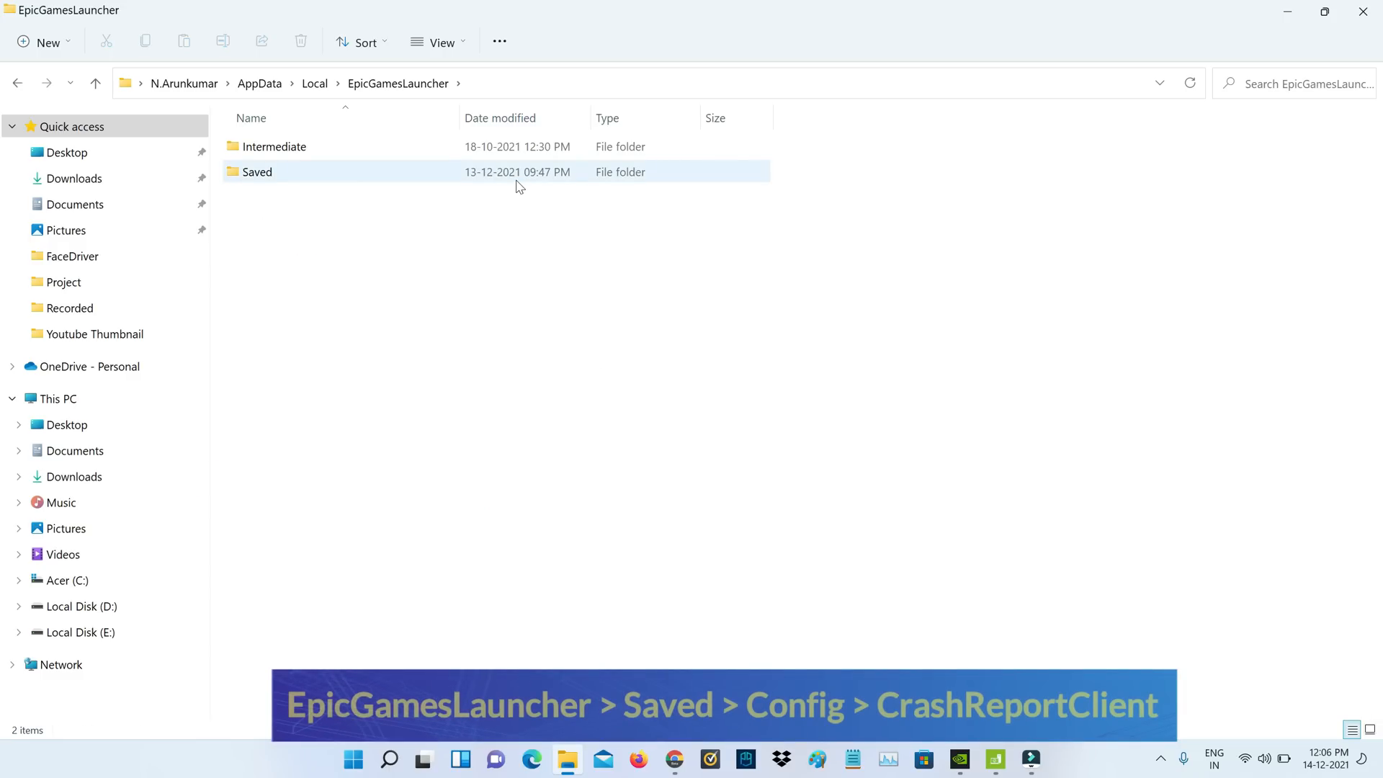
{"action": "double_click", "coordinate": [256, 171]}
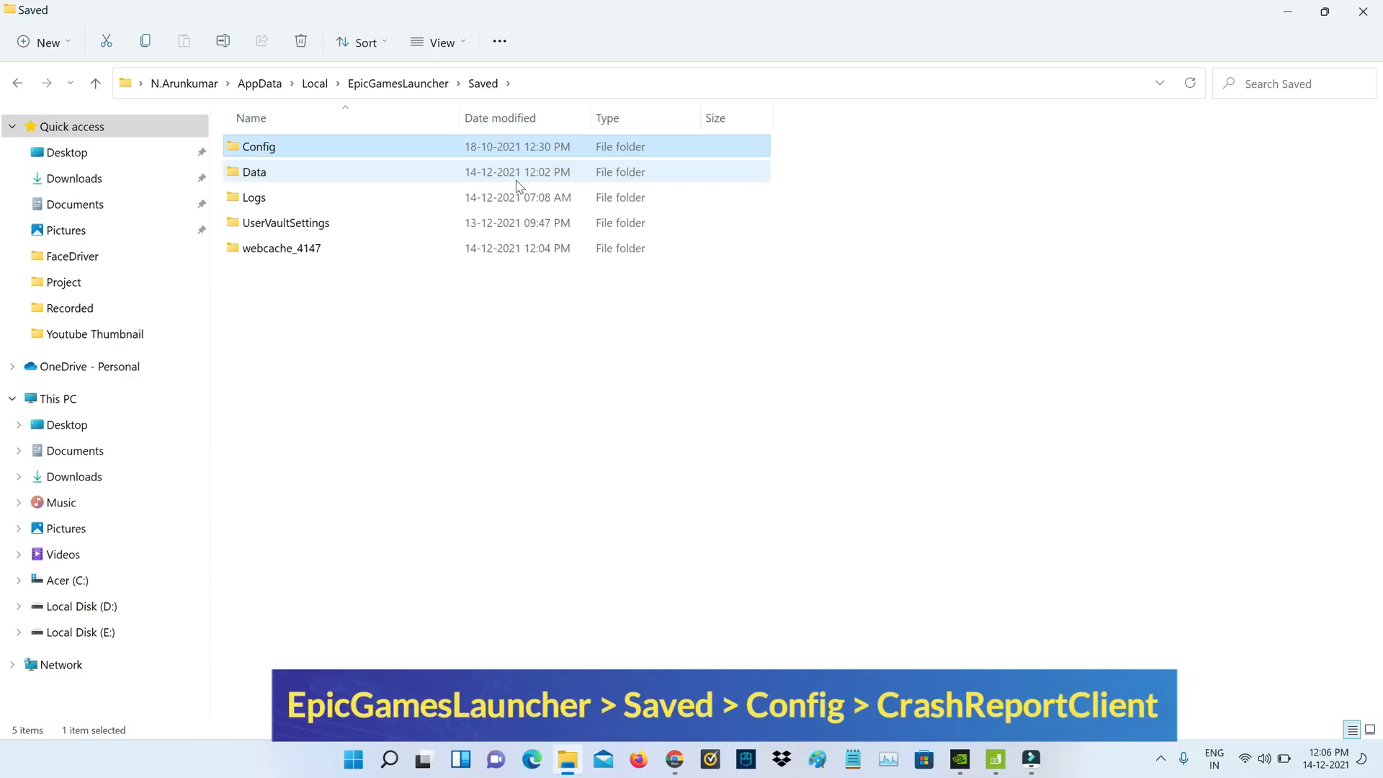
{"action": "double_click", "coordinate": [258, 147]}
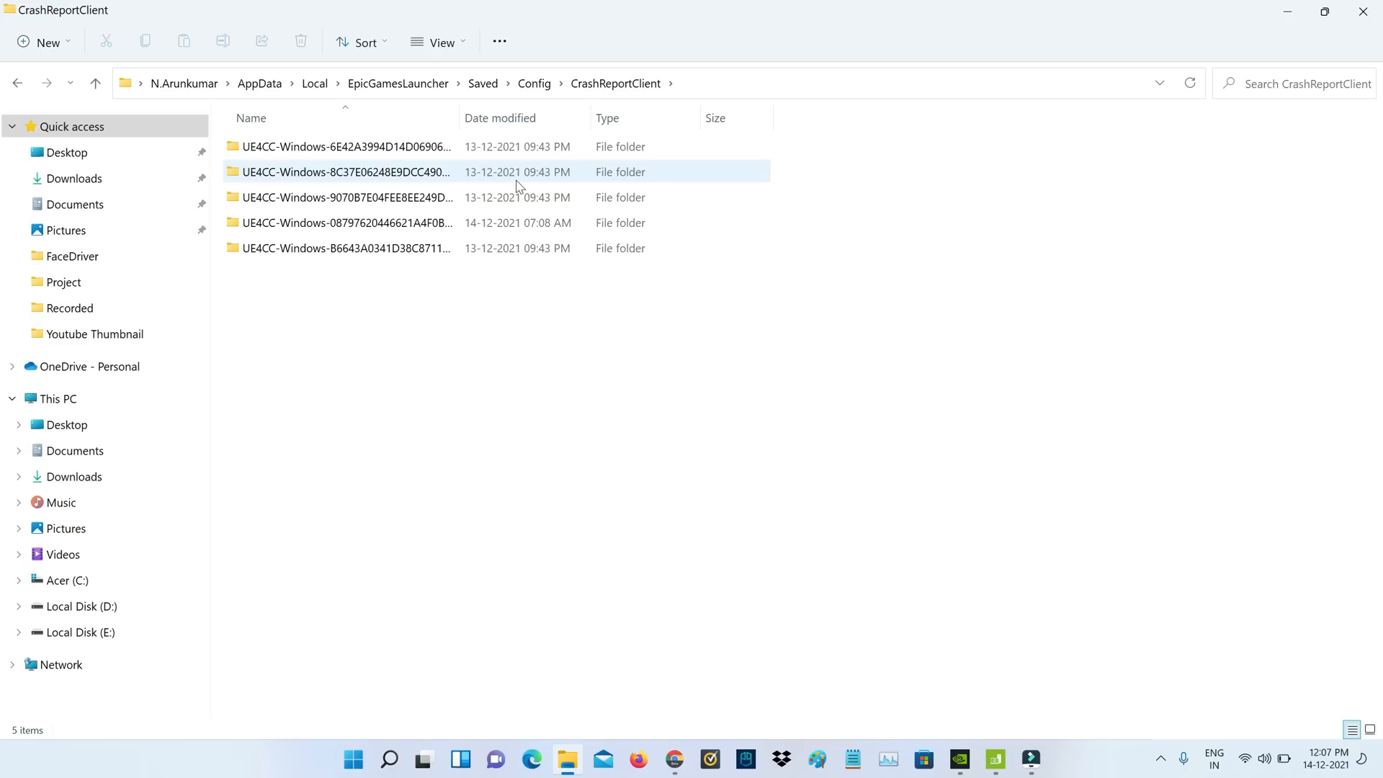
{"action": "key", "text": "ctrl+a"}
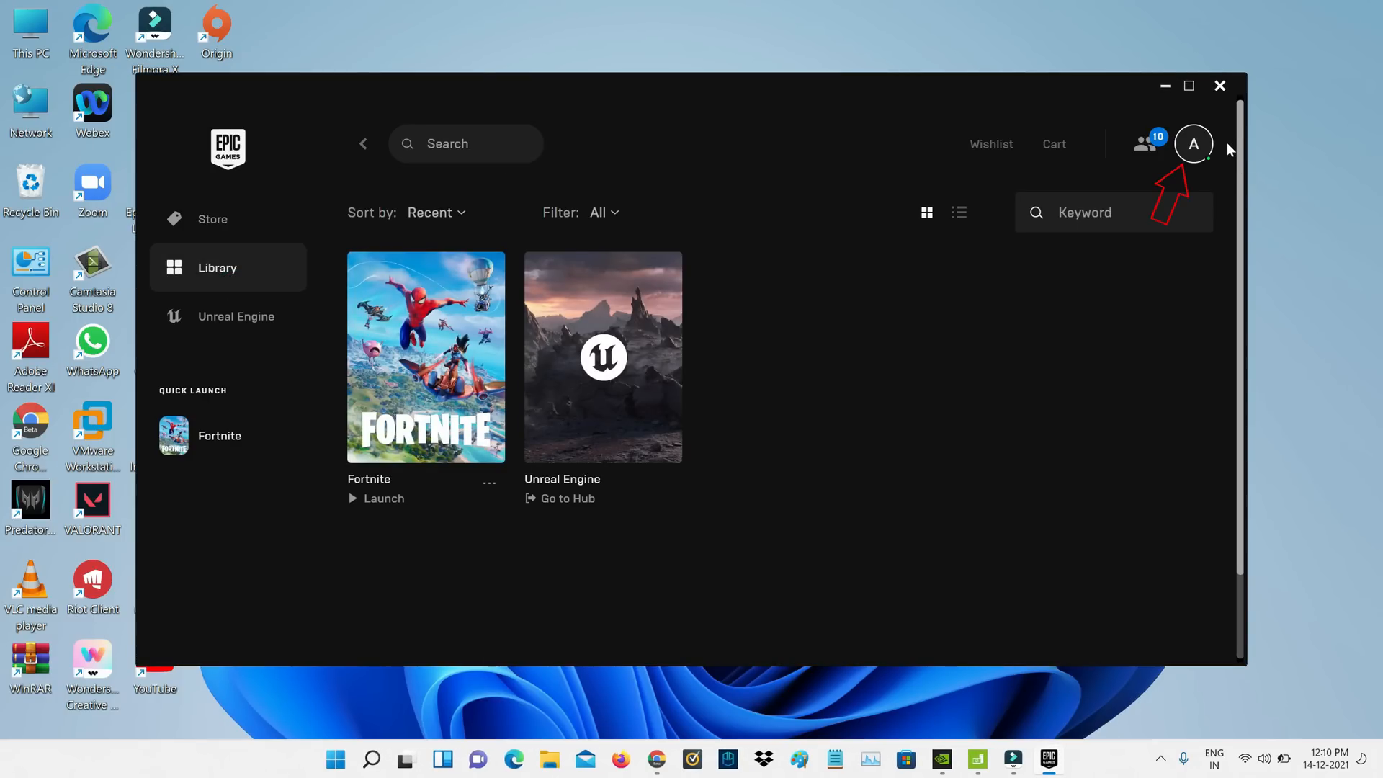
- Reach the launcher settings through the profile avatar menu
{"action": "left_click", "coordinate": [1193, 144]}
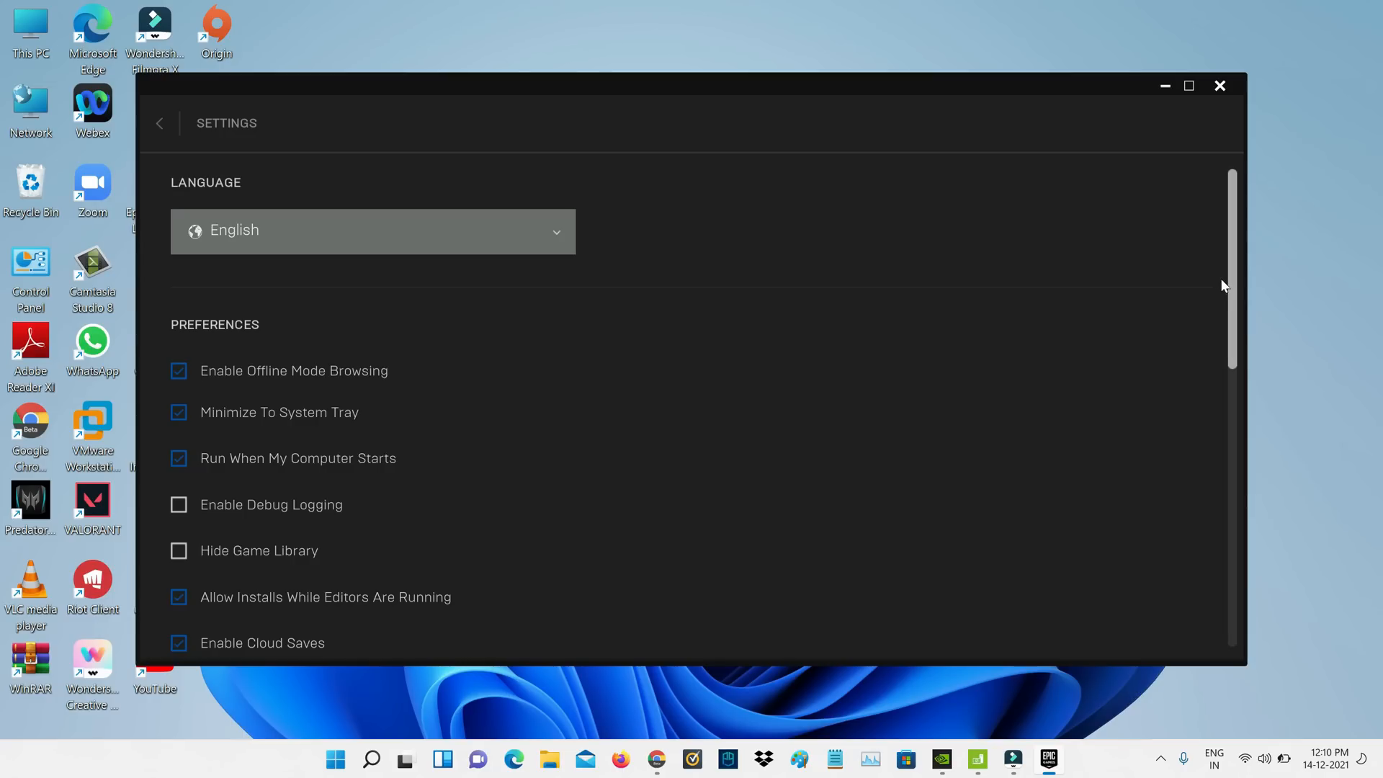
- Under Manage Games, enable Fortnite's Additional Command Line Arguments and enter d3d11
{"action": "scroll", "scroll_direction": "down", "scroll_amount": 3}
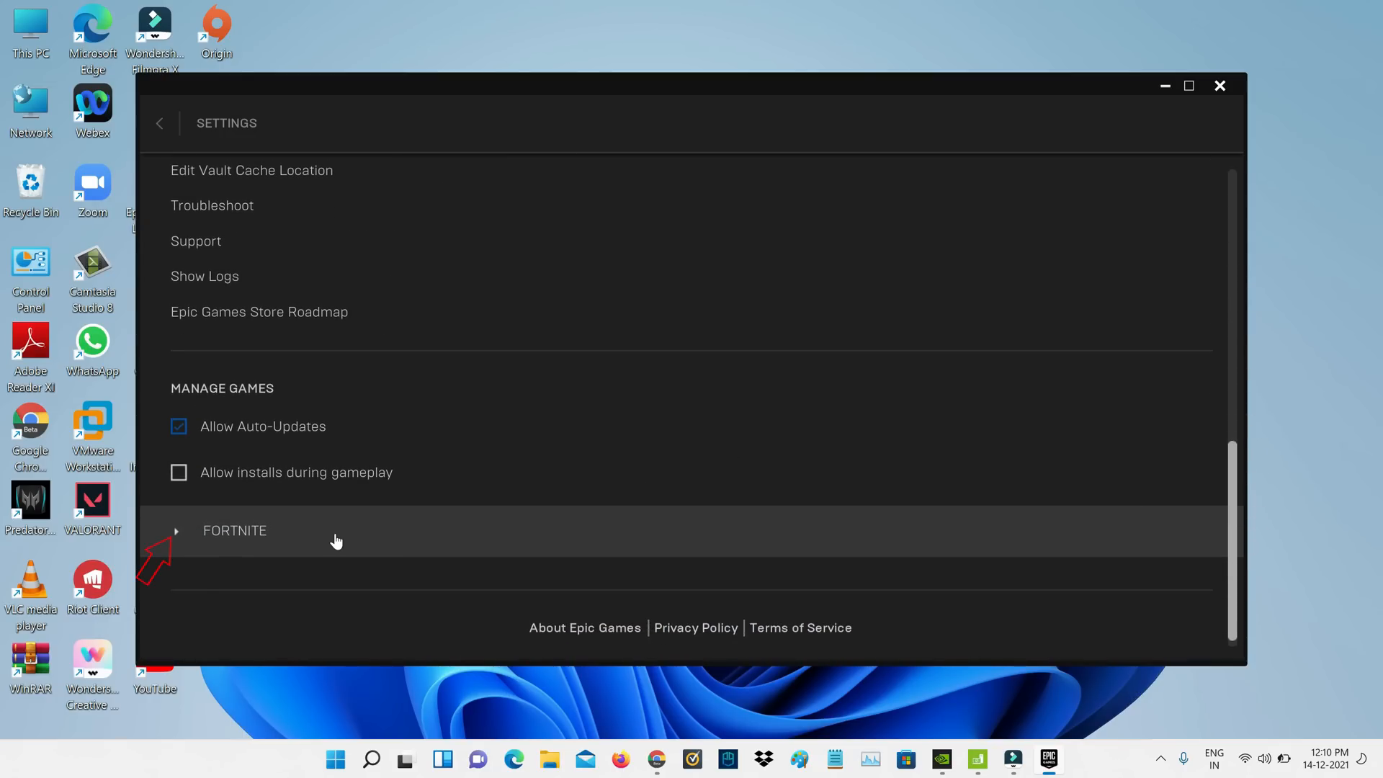
{"action": "left_click", "coordinate": [235, 530]}
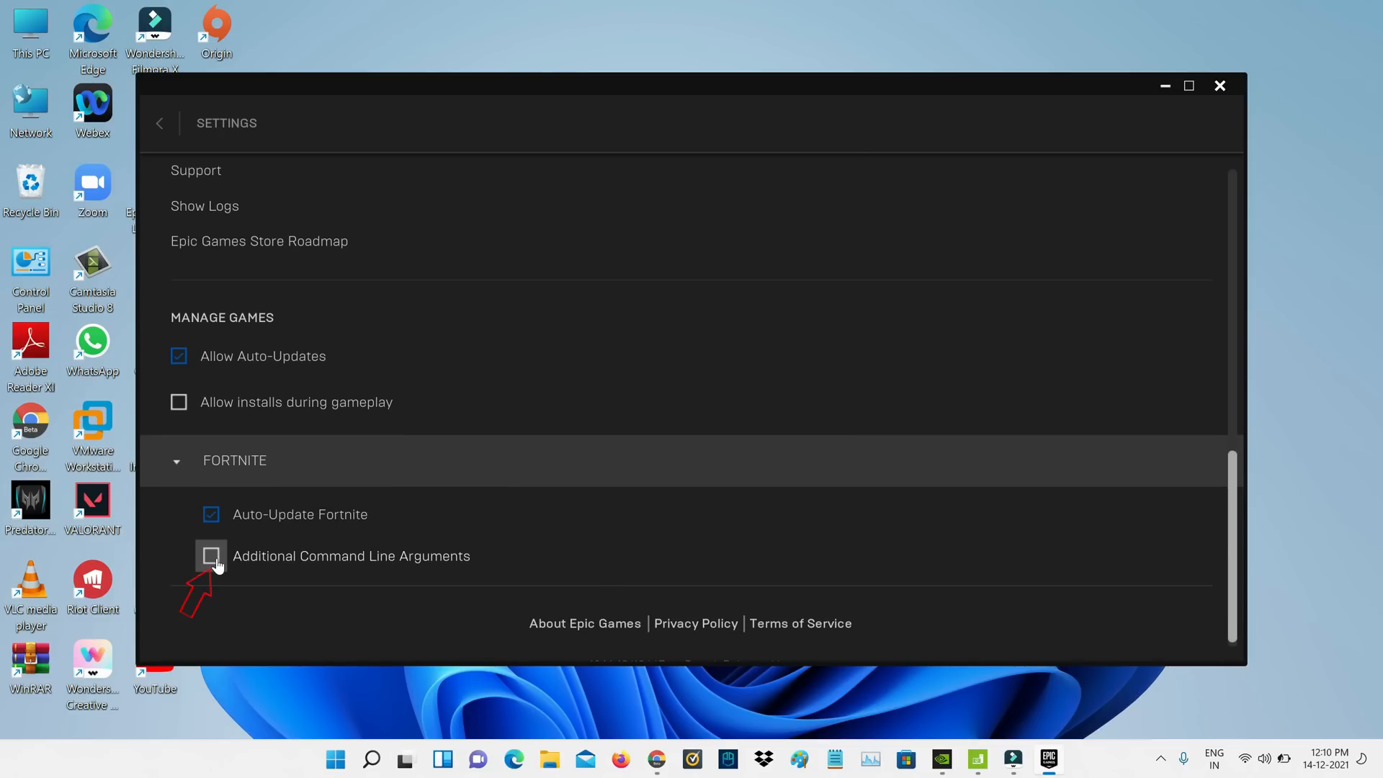
{"action": "left_click", "coordinate": [212, 556]}
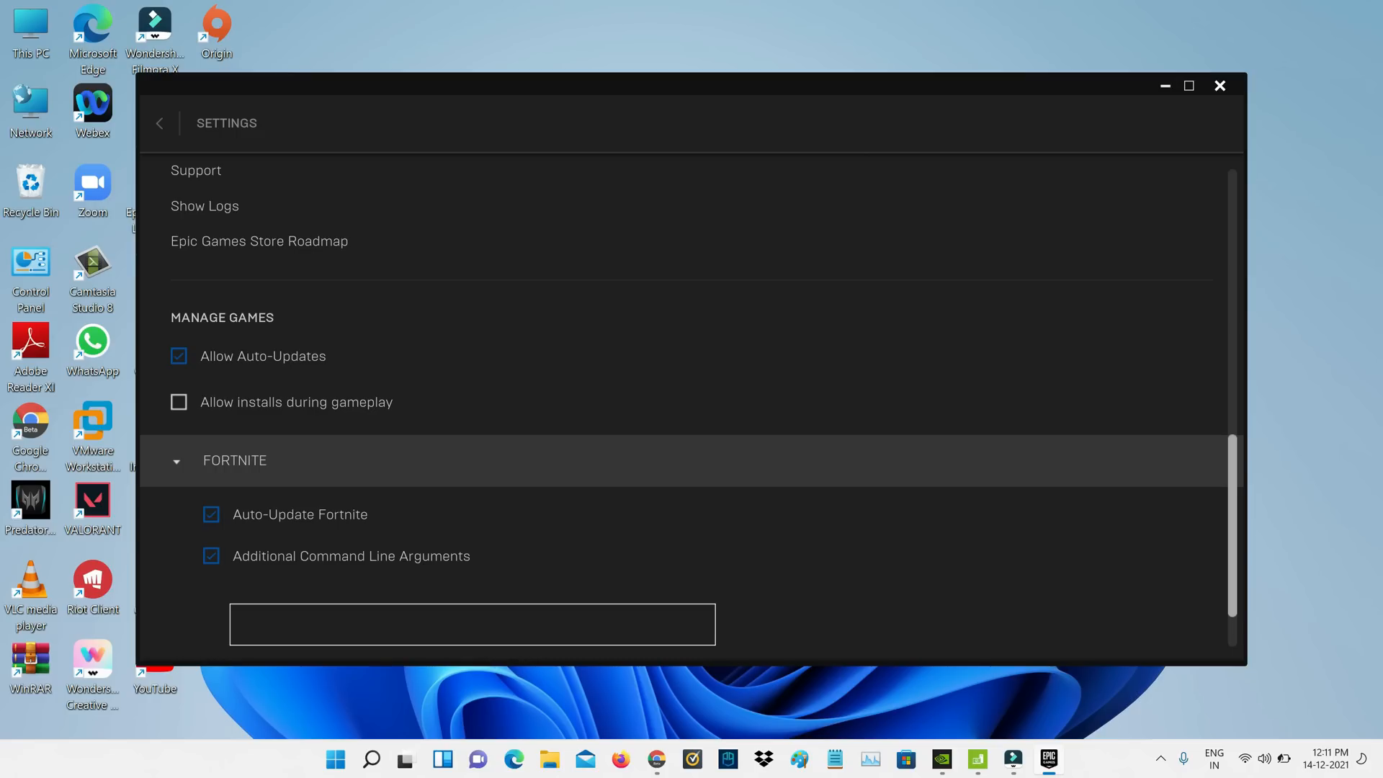
{"action": "type", "text": "d3d11"}
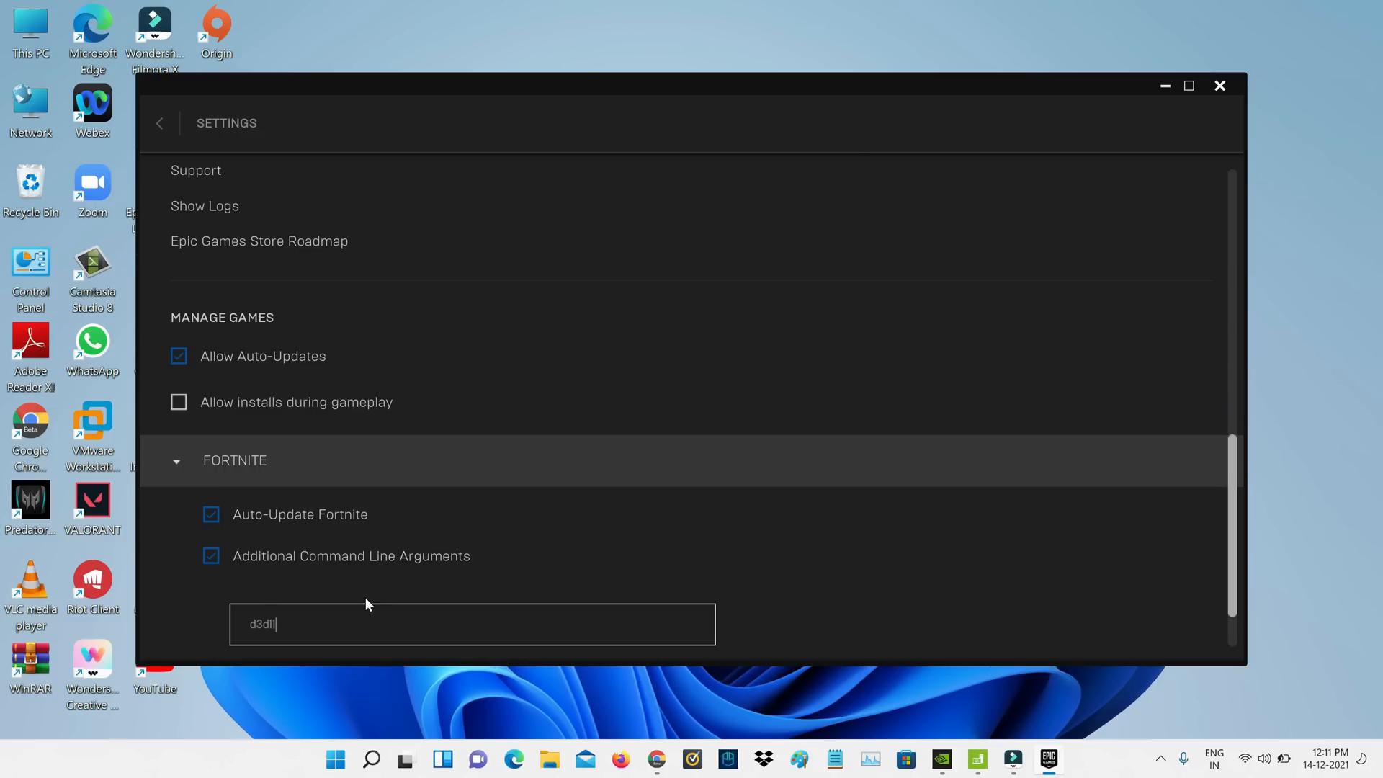
{"action": "scroll", "scroll_direction": "up", "scroll_amount": 3}
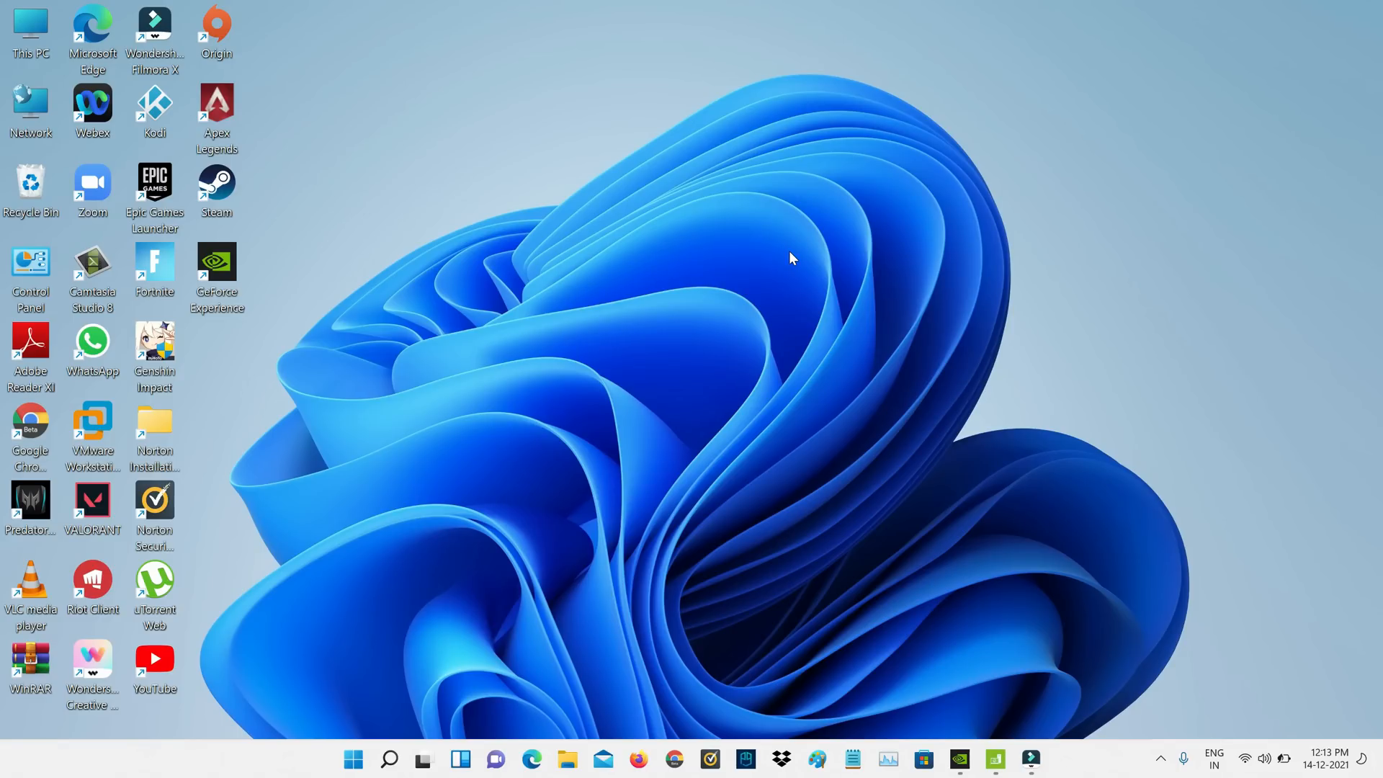
{"action": "mouse_move", "coordinate": [154, 182]}
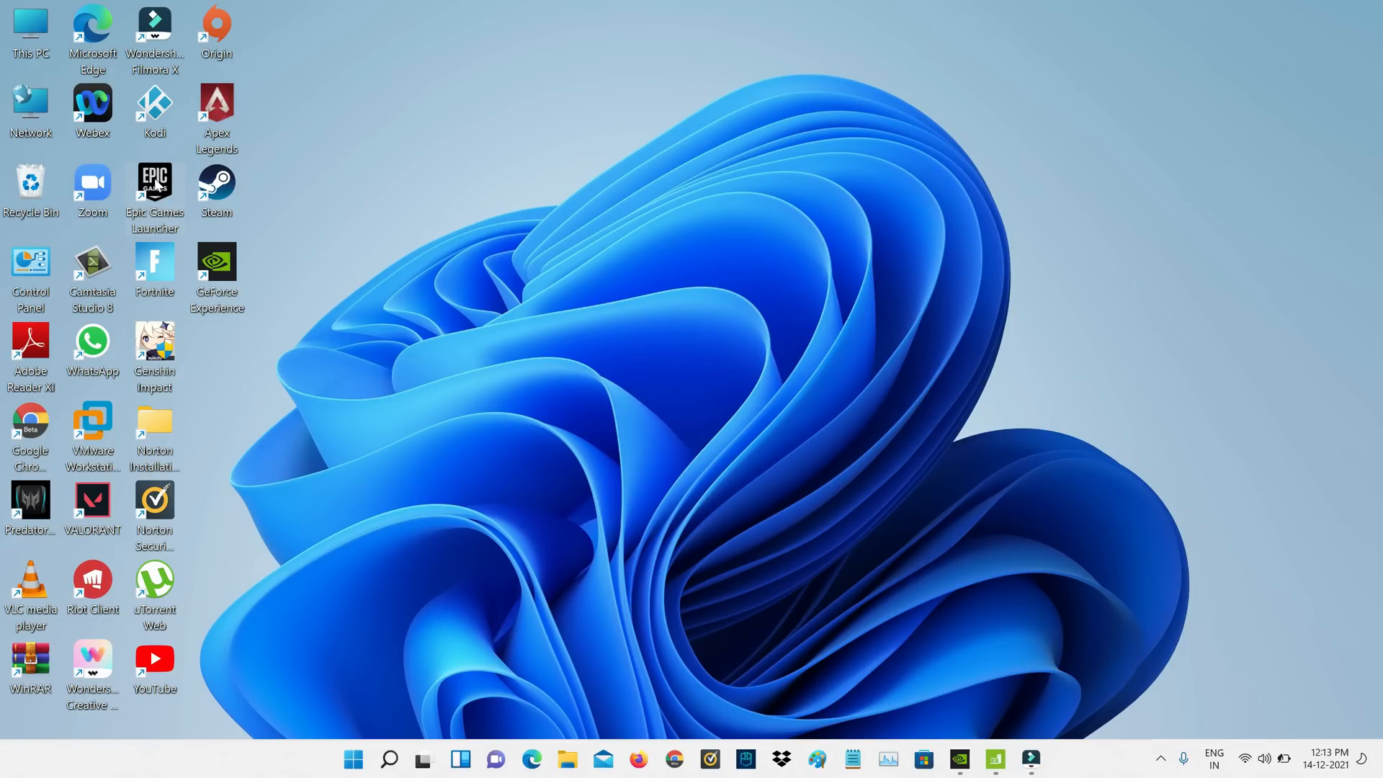
- Relaunch Epic Games Launcher from the desktop and launch Fortnite from the Library
{"action": "double_click", "coordinate": [154, 181]}
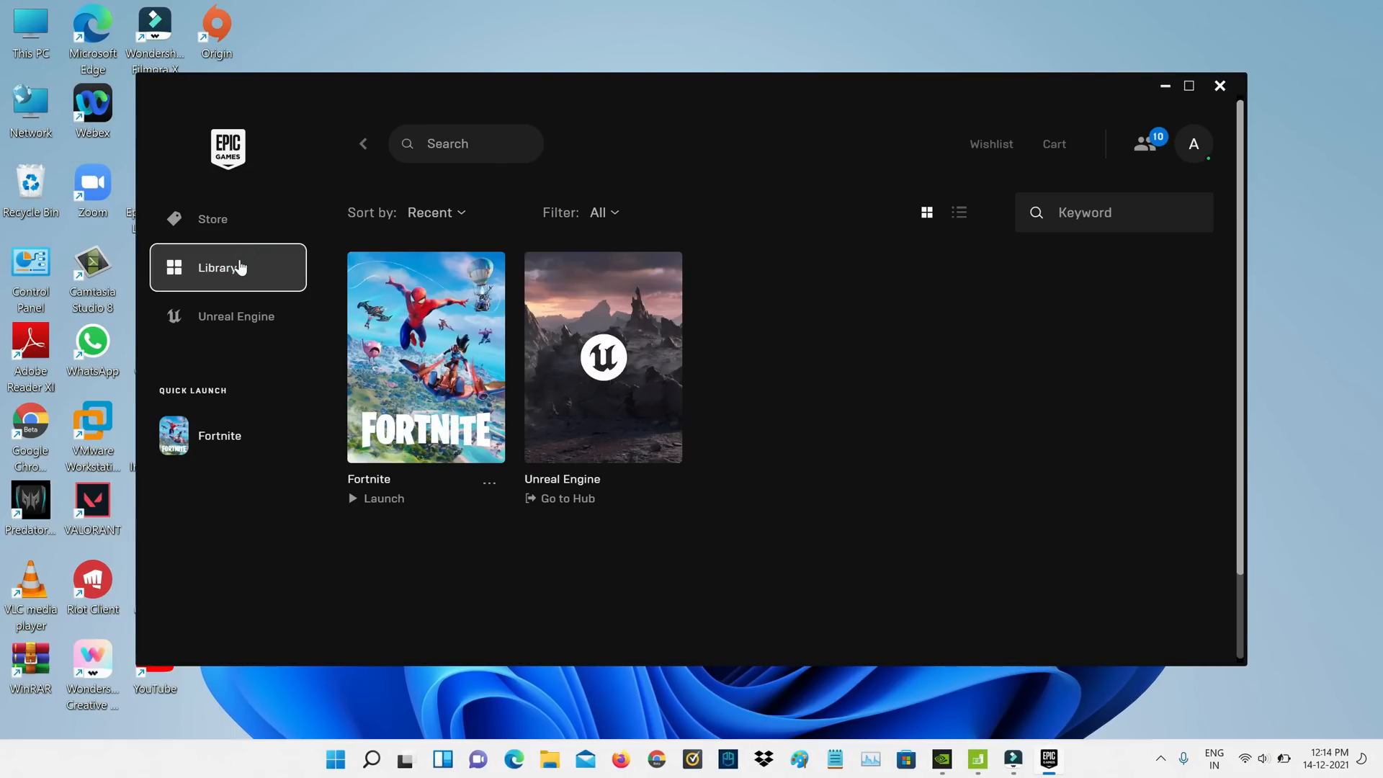
{"action": "mouse_move", "coordinate": [410, 337]}
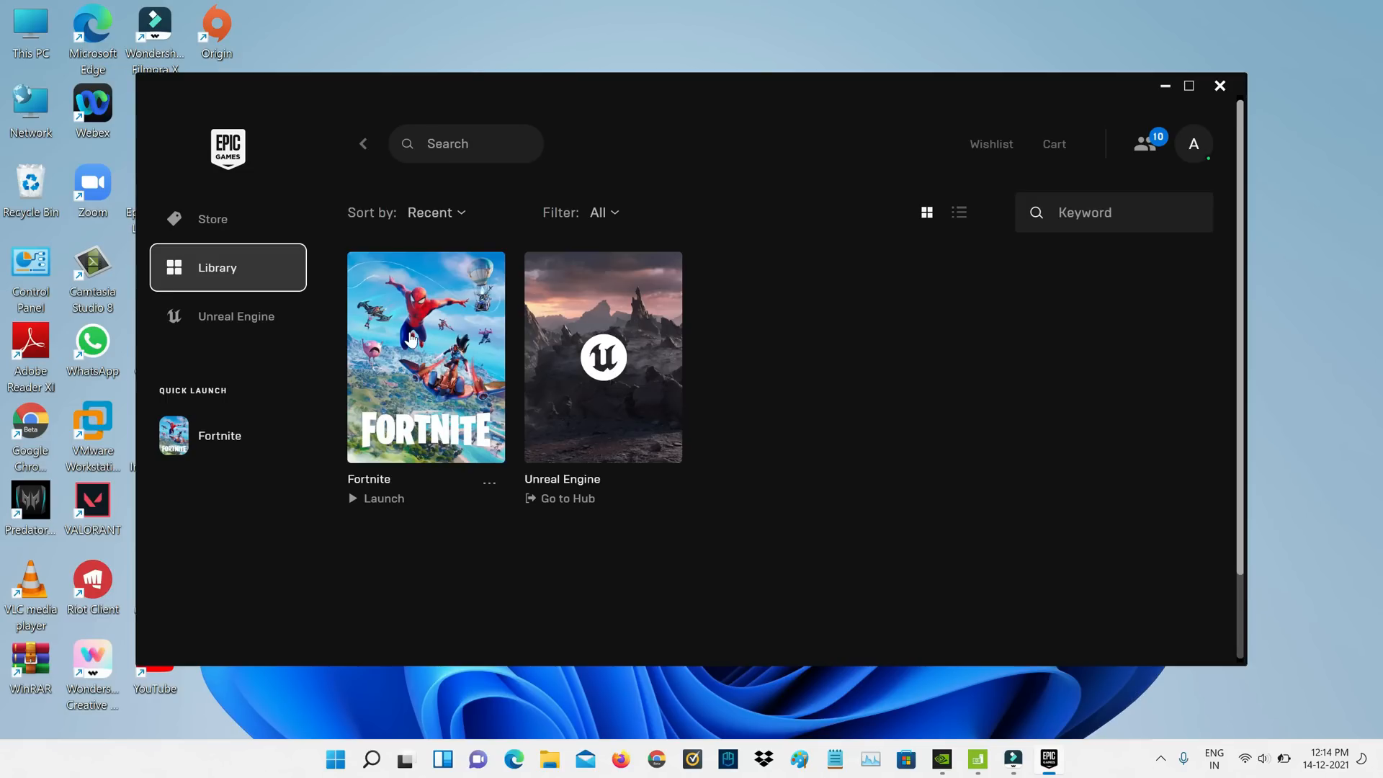
{"action": "left_click", "coordinate": [376, 499]}
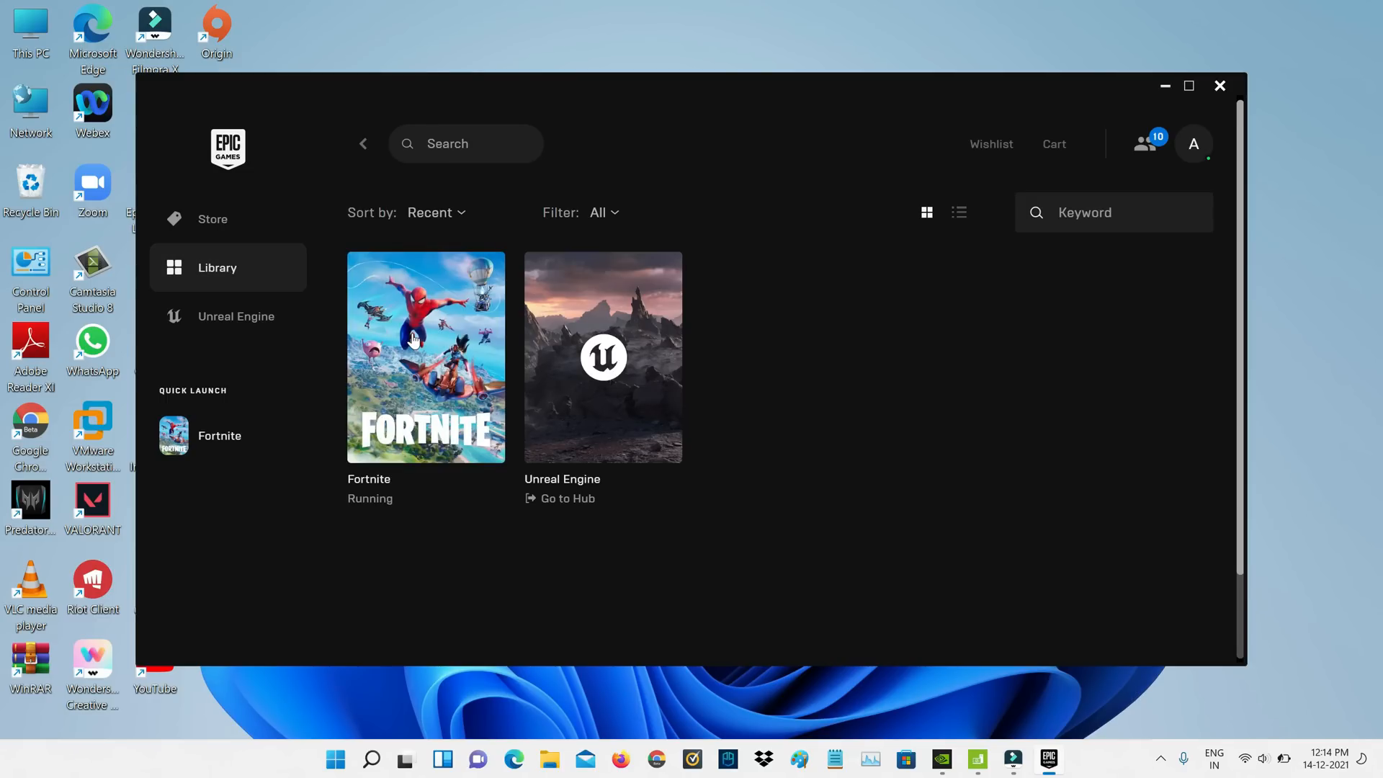
{"action": "left_click", "coordinate": [1220, 85]}
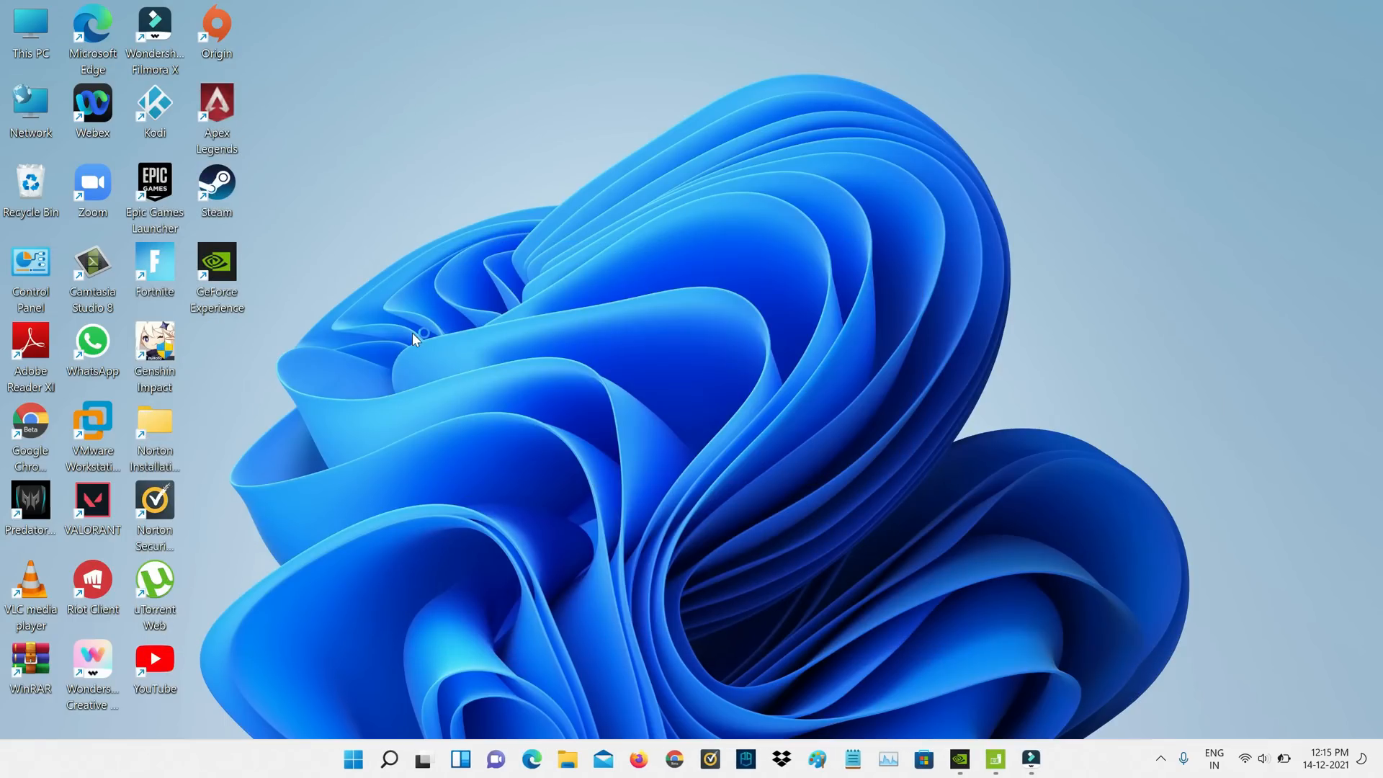
{"action": "double_click", "coordinate": [154, 263]}
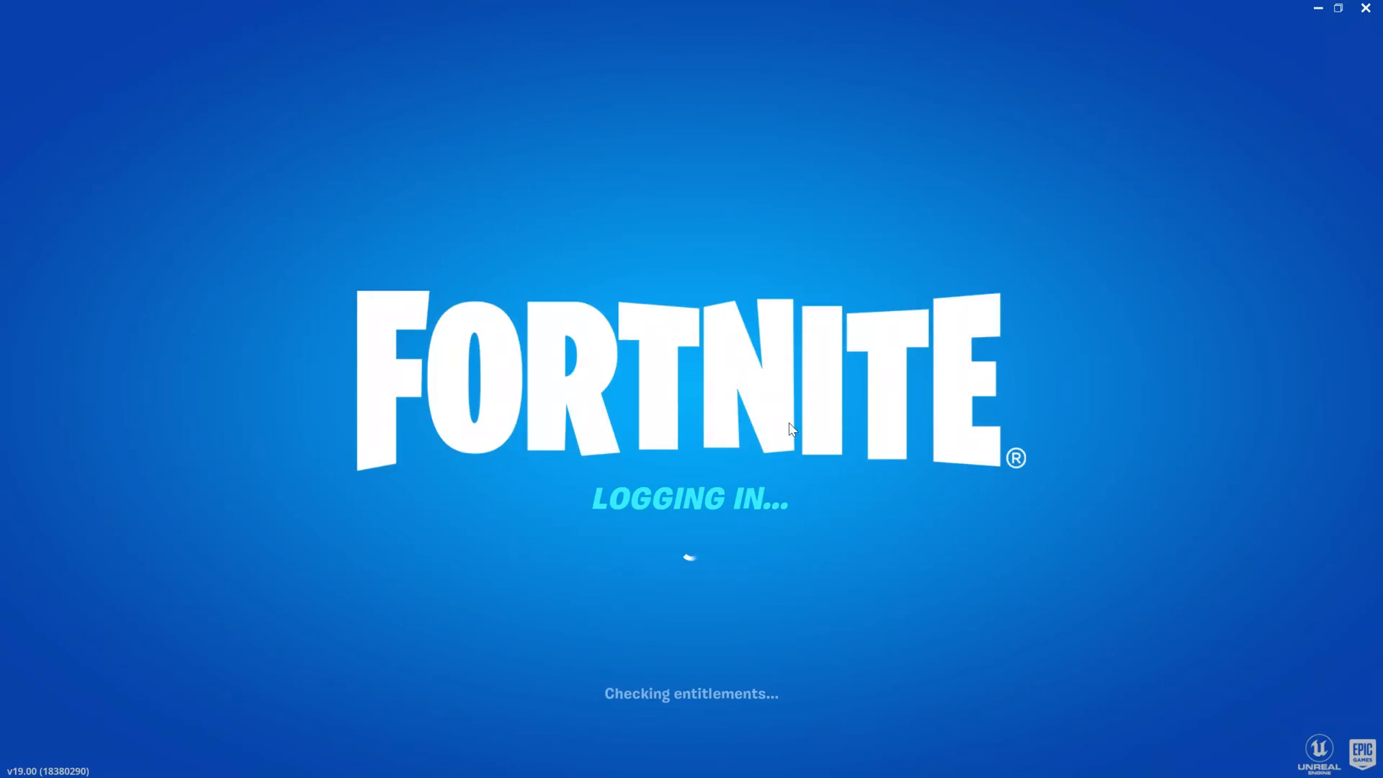